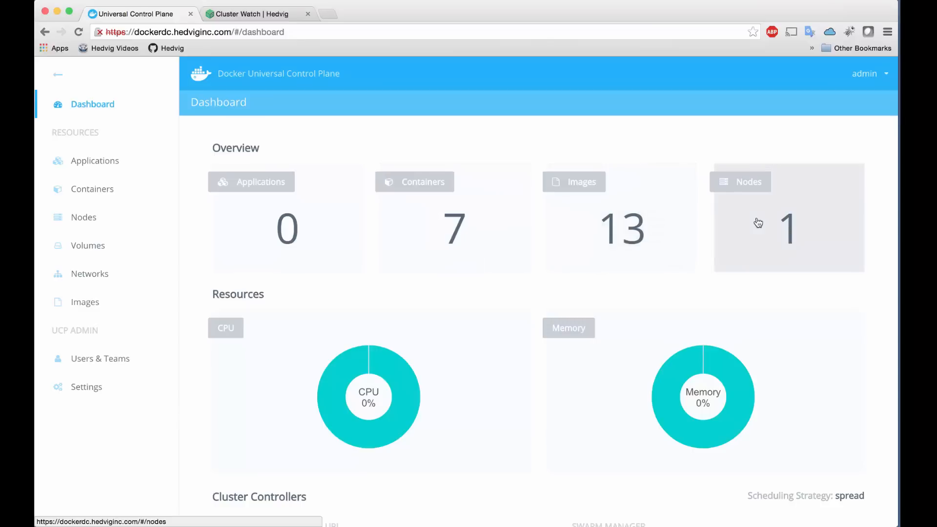
pyautogui.moveTo(419, 154)
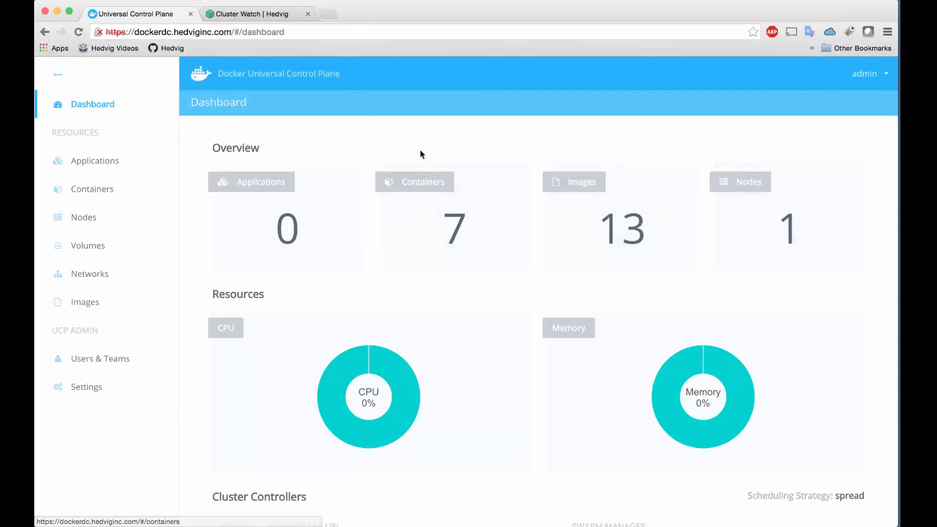
# Switch to the Hedvig Cluster Watch page showing the 3-node storage cluster
pyautogui.click(251, 13)
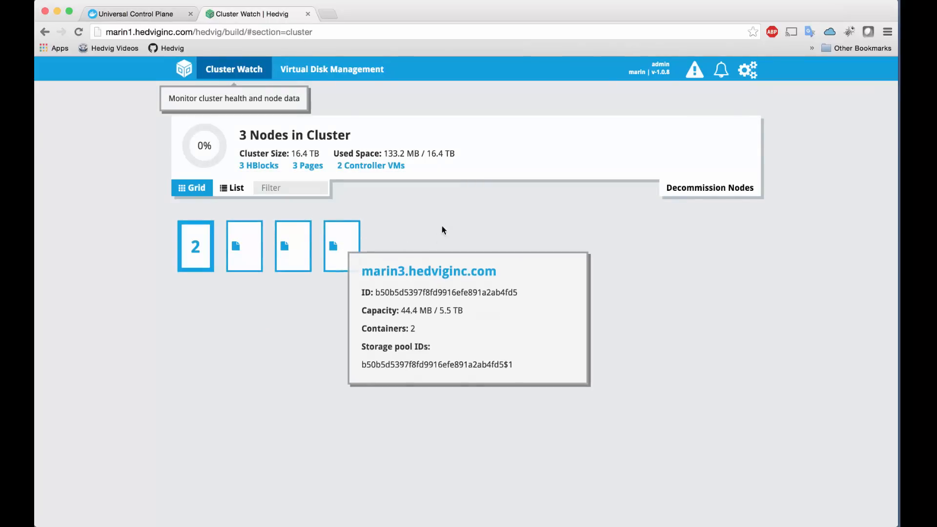
# Browse the hedvigDockerContainer NFS disk holding db-vol-1 and db-vol-2, then return to the UCP dashboard
pyautogui.click(332, 69)
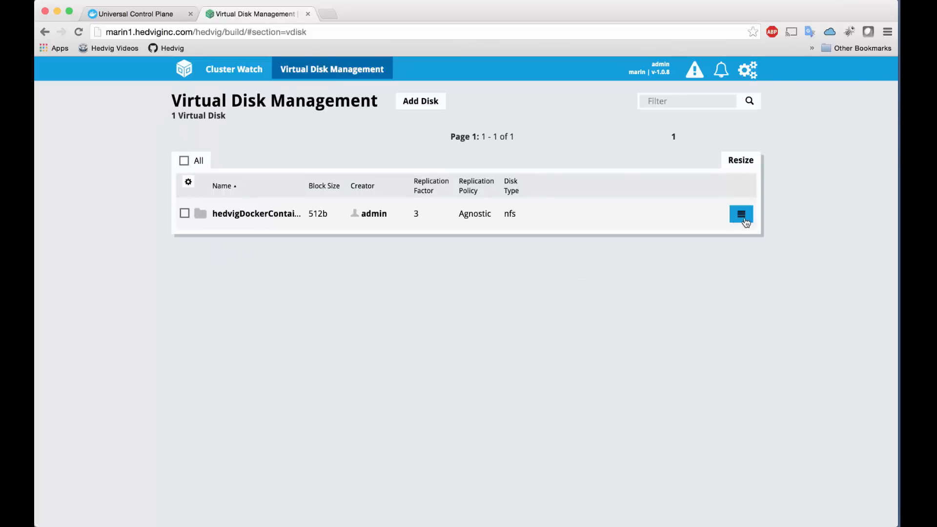
pyautogui.click(741, 213)
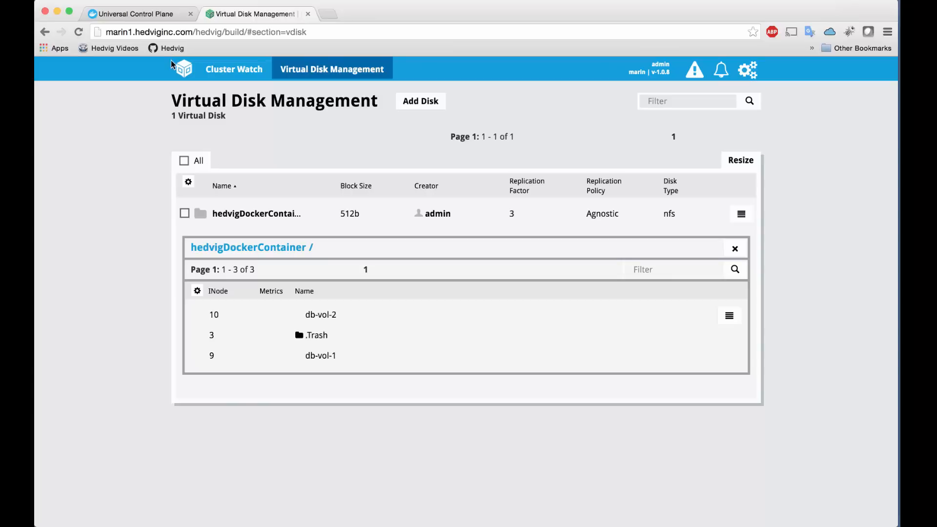
pyautogui.moveTo(168, 60)
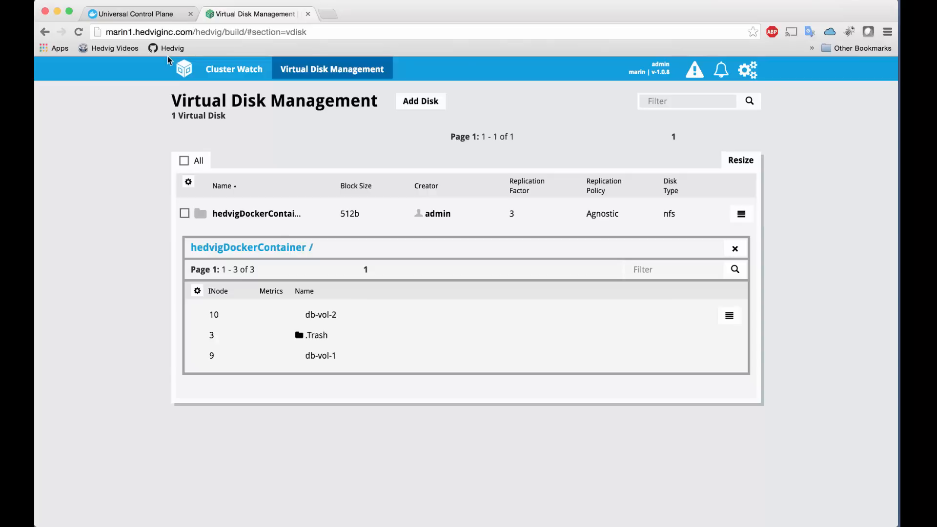
pyautogui.click(134, 14)
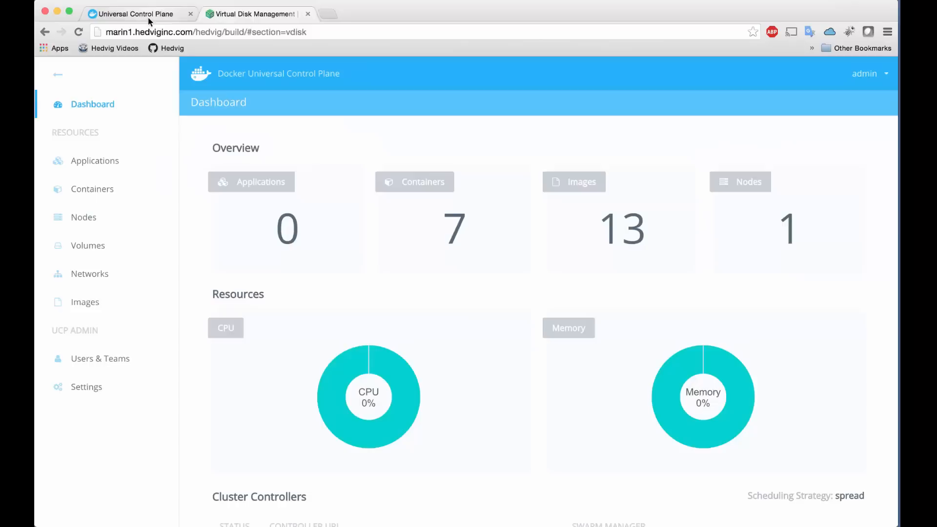
# Create volume mongo-db-vol-1 with the hedvig driver and option size=10gb
pyautogui.click(88, 245)
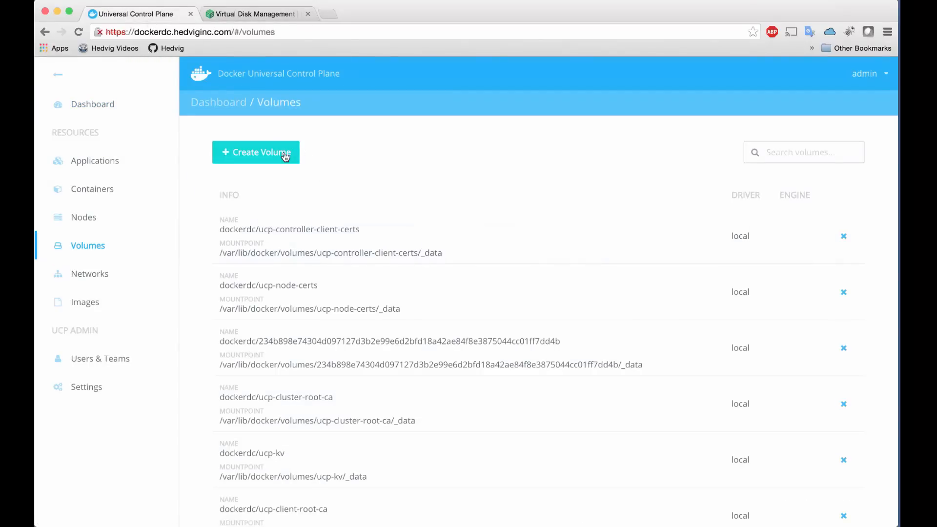
pyautogui.click(256, 153)
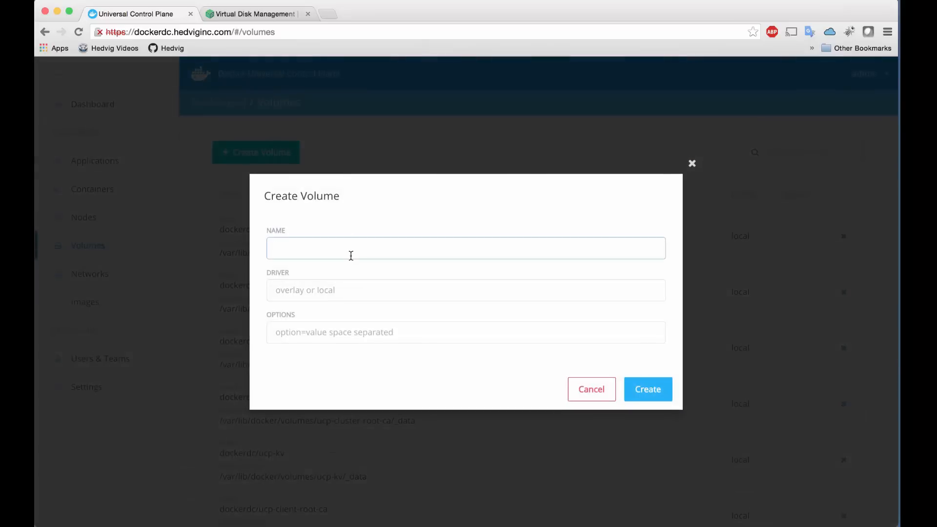
pyautogui.write('mongo-db-')
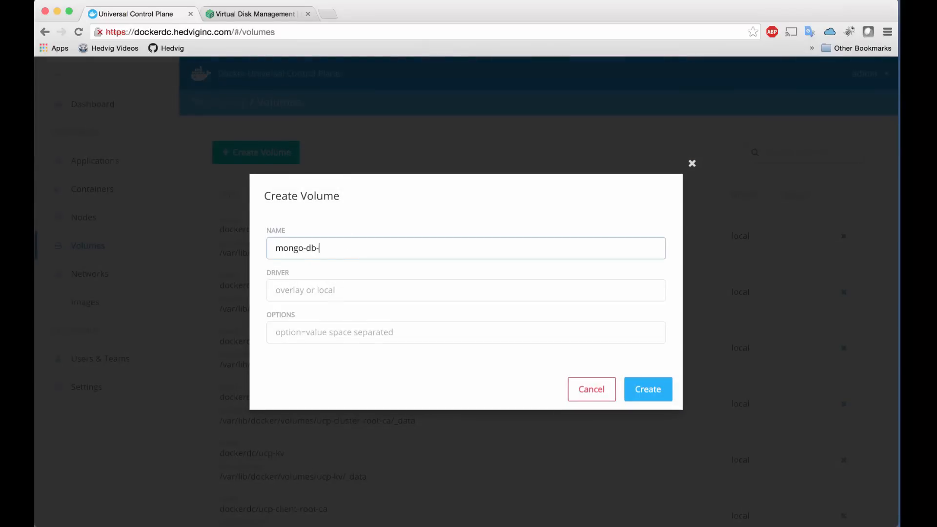
pyautogui.write('hedvig')
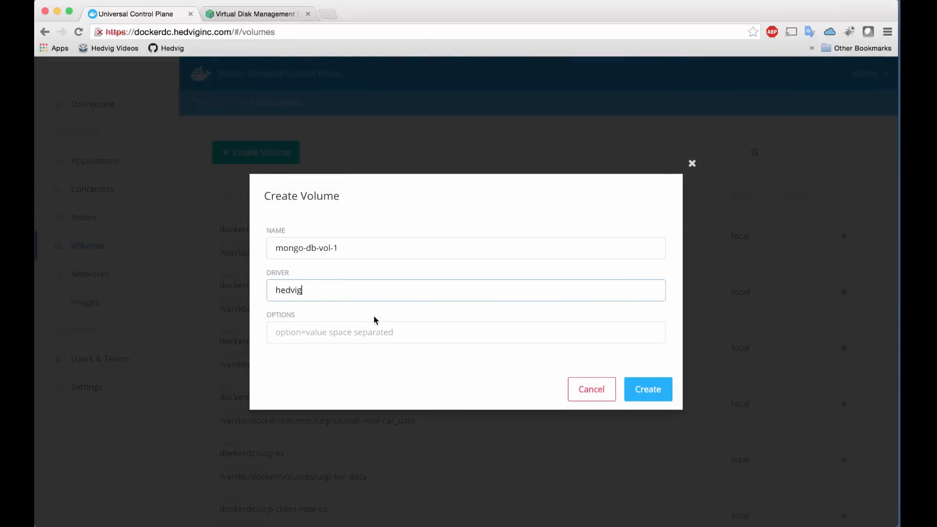
pyautogui.write('size=10gb')
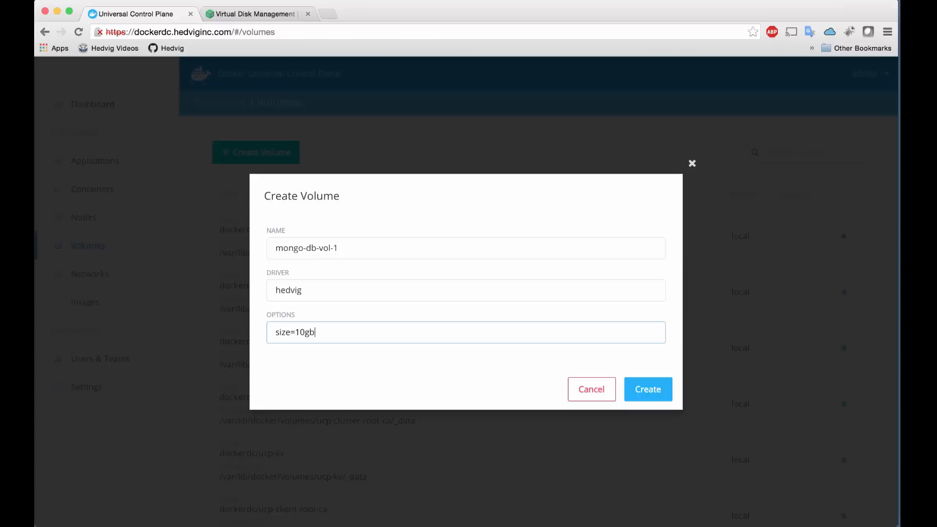
pyautogui.click(648, 390)
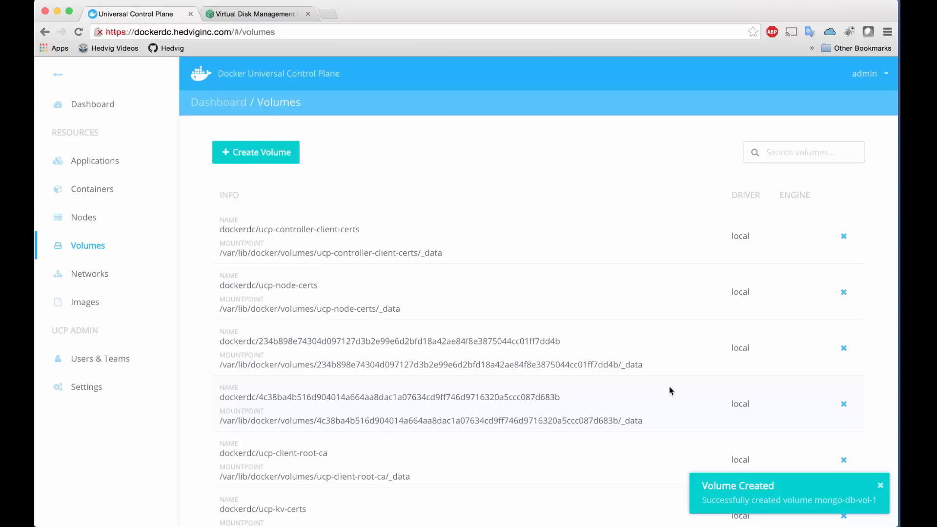
# Create a second hedvig volume, mongo-db-vol-2, the same way
pyautogui.click(255, 152)
pyautogui.write('mongo-db-vol-2')
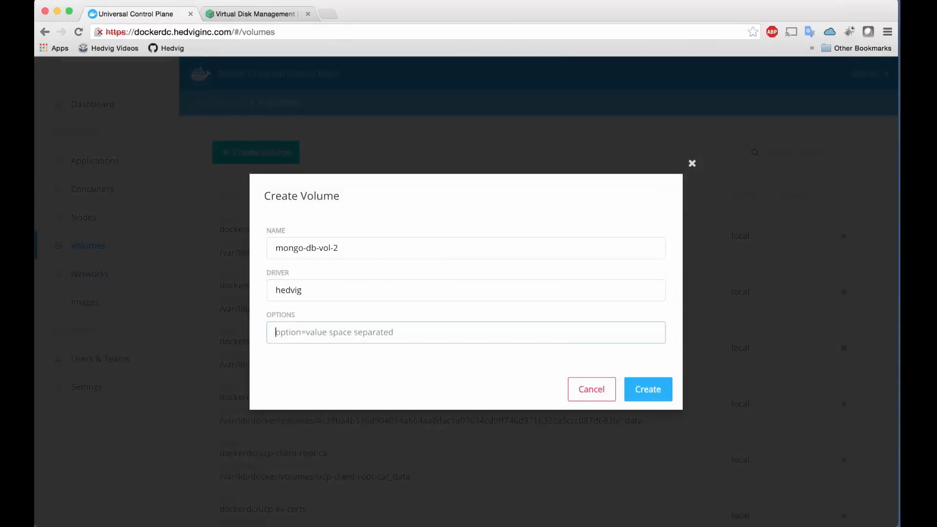
pyautogui.click(647, 389)
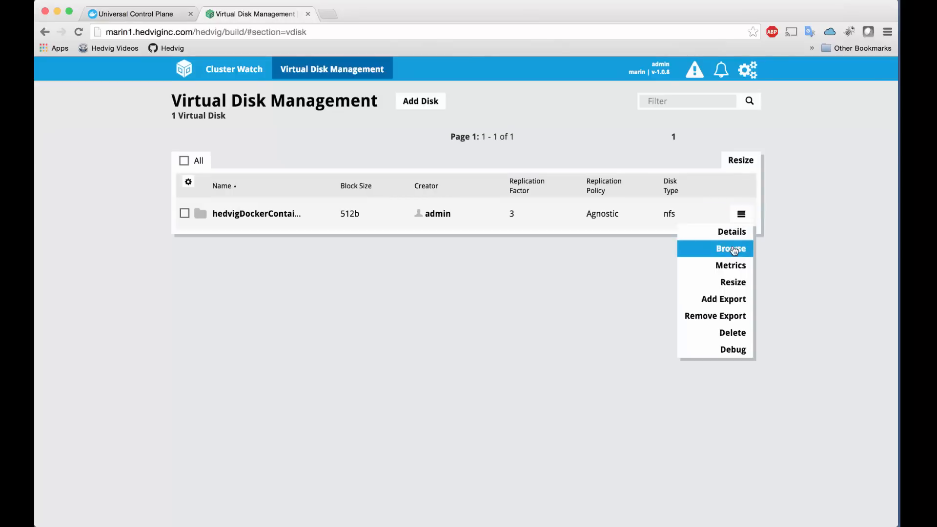
# Browse the virtual disk to see mongo-db-vol-1 and mongo-db-vol-2 (about 10 GB), then return to UCP volumes
pyautogui.click(730, 249)
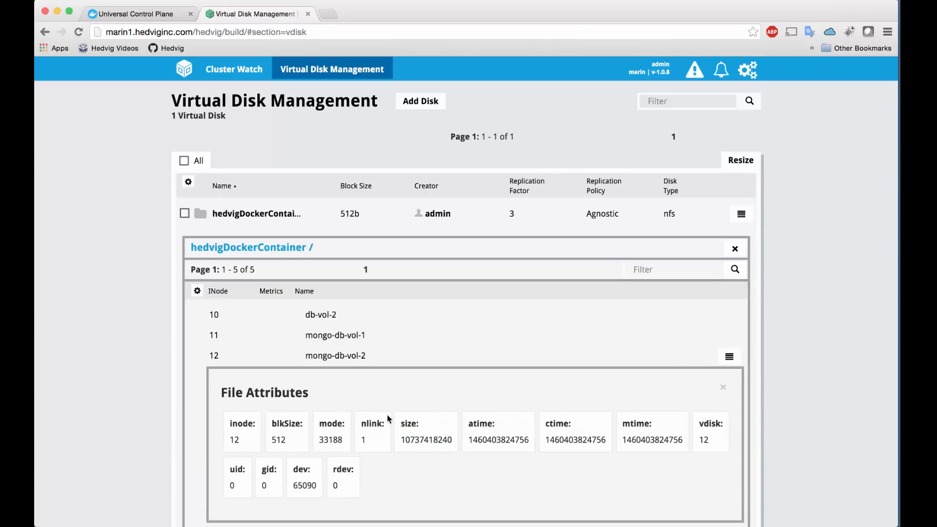
pyautogui.click(132, 14)
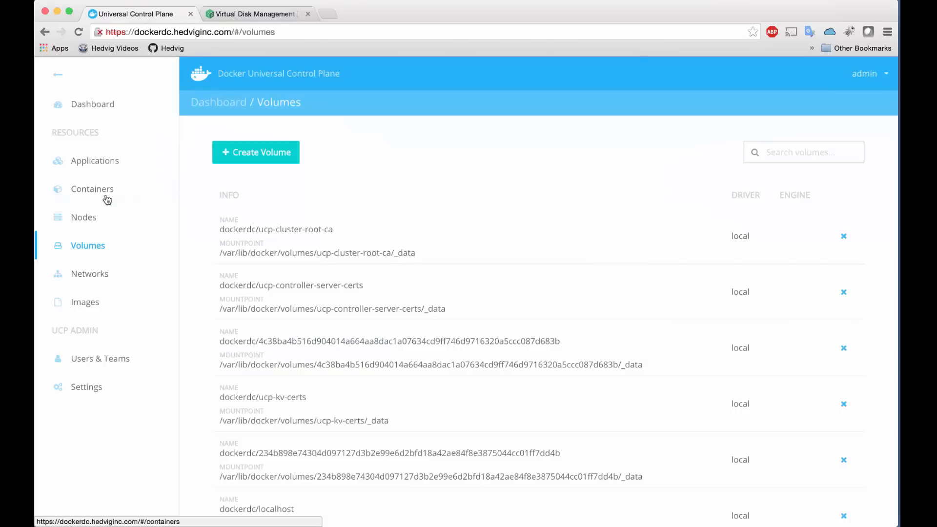
# Run mongodb-container from image mongo with mongo-db-vol-1 at /data/db and mongo-db-vol-2 at /data/configdb
pyautogui.click(92, 189)
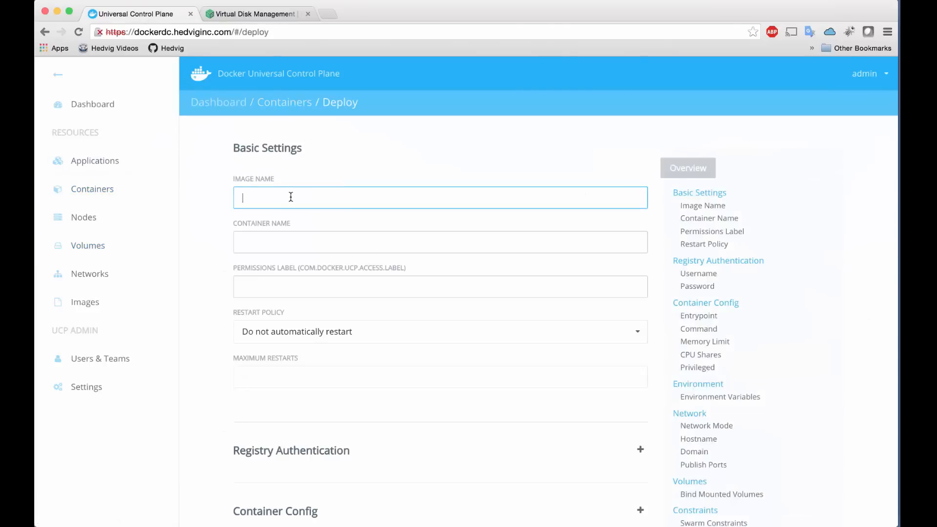
pyautogui.write('mongo')
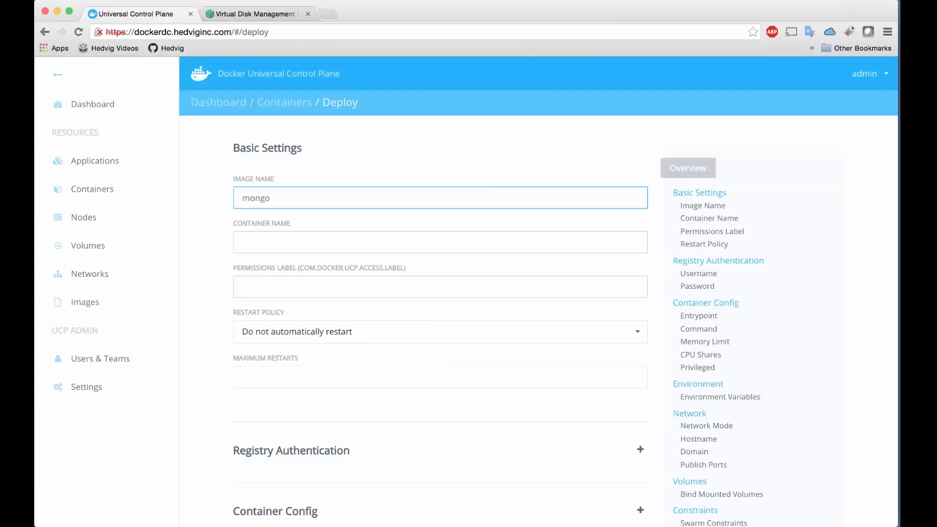
pyautogui.write('mongodb-')
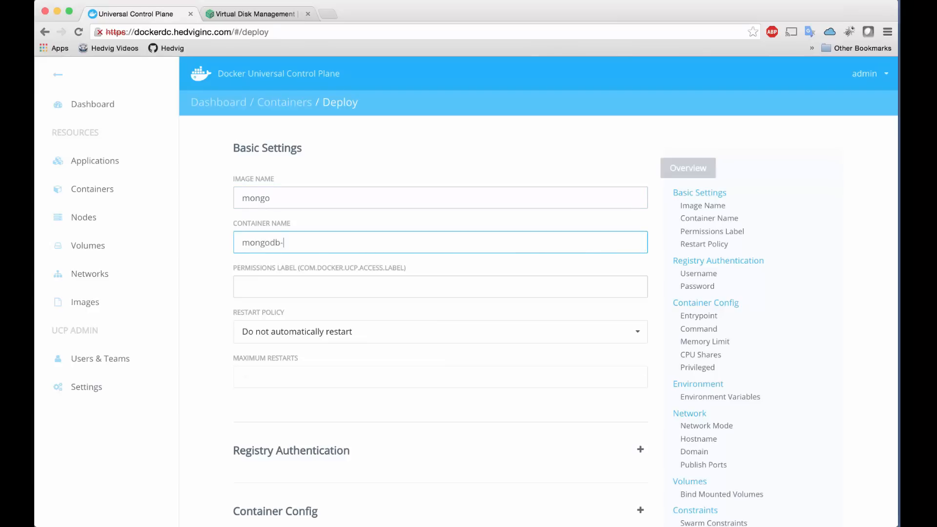
pyautogui.write('container')
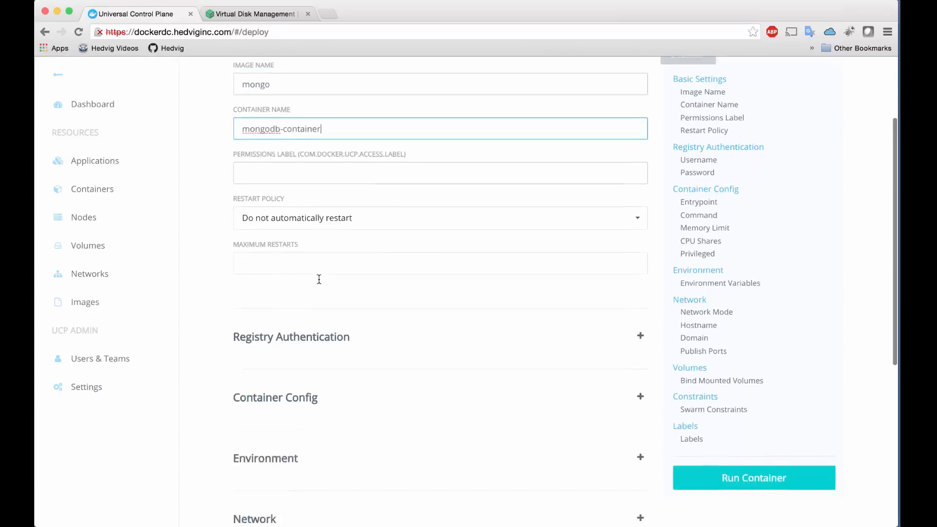
pyautogui.scroll(-3)
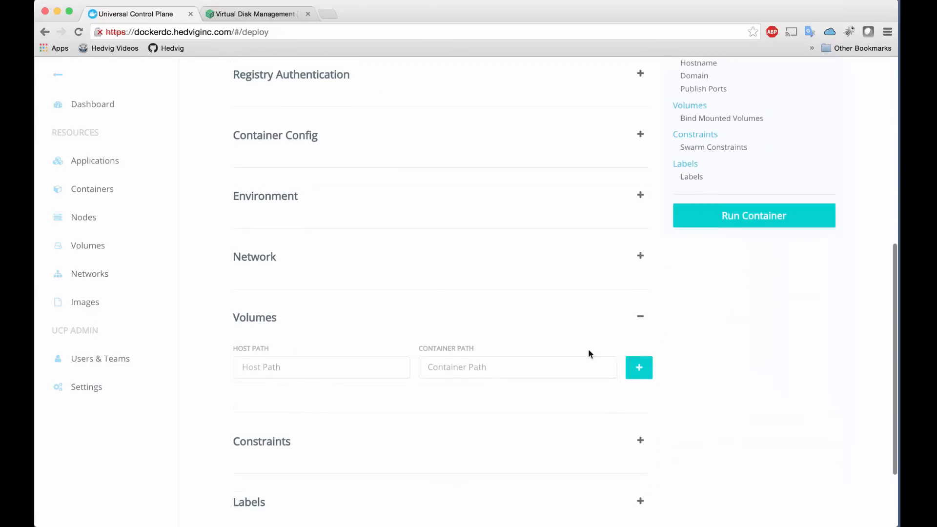
pyautogui.write('mongo-db-vol-1')
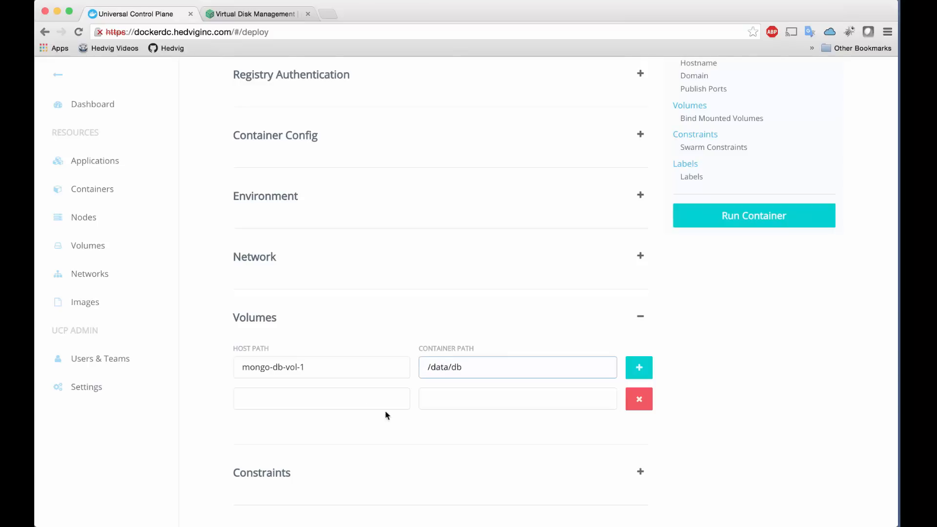
pyautogui.write('/data/configdb')
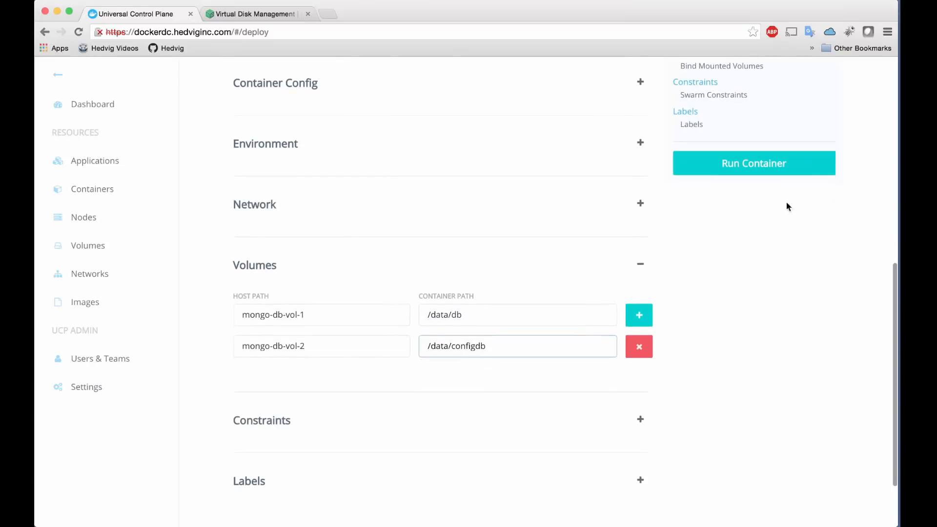
pyautogui.click(752, 163)
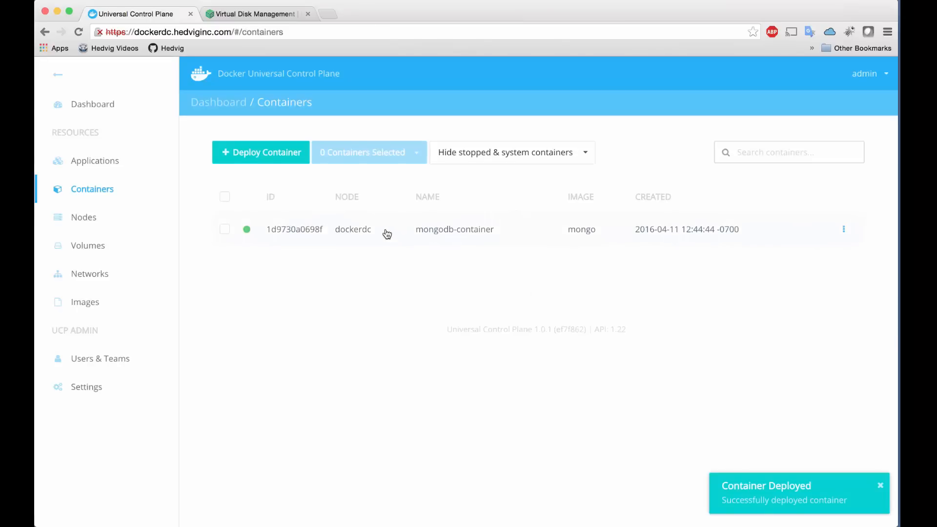
# View mongodb-container's details confirming both hedvig volumes mounted at /data/db and /data/configdb
pyautogui.click(454, 228)
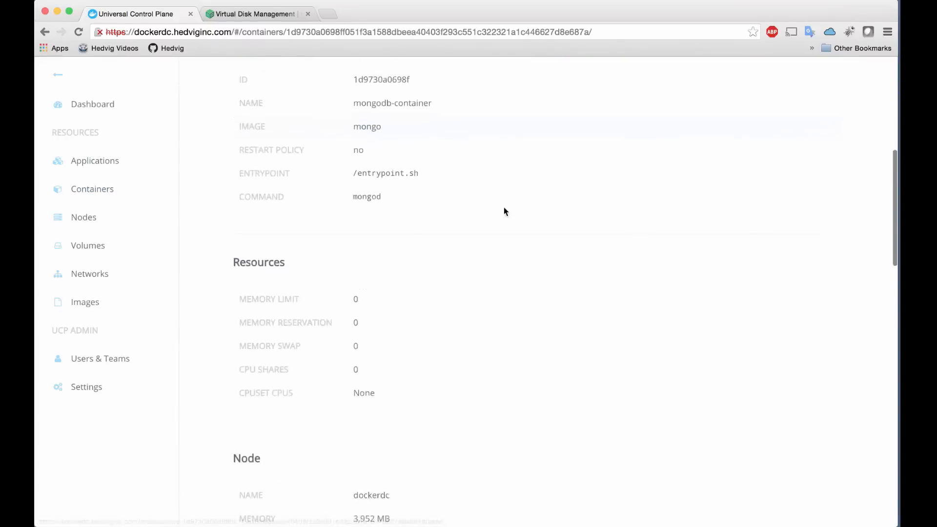
pyautogui.scroll(-3)
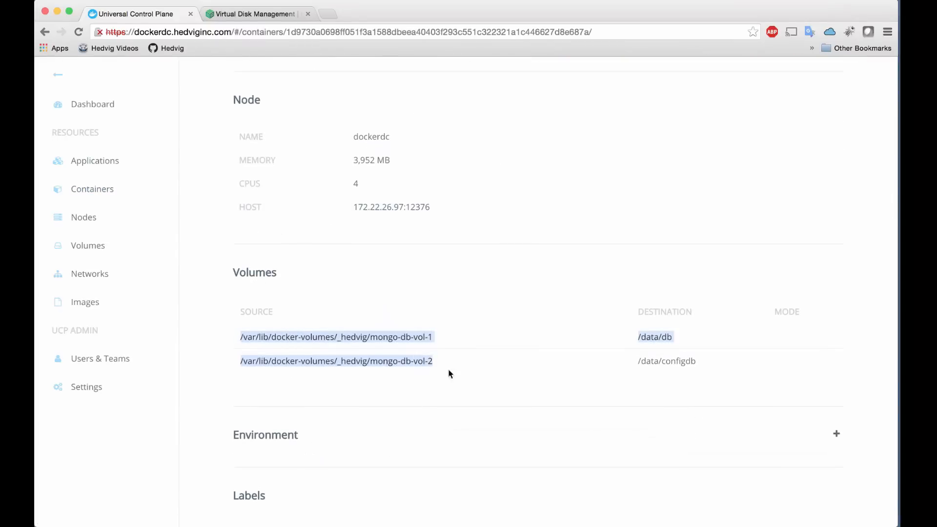
pyautogui.scroll(3)
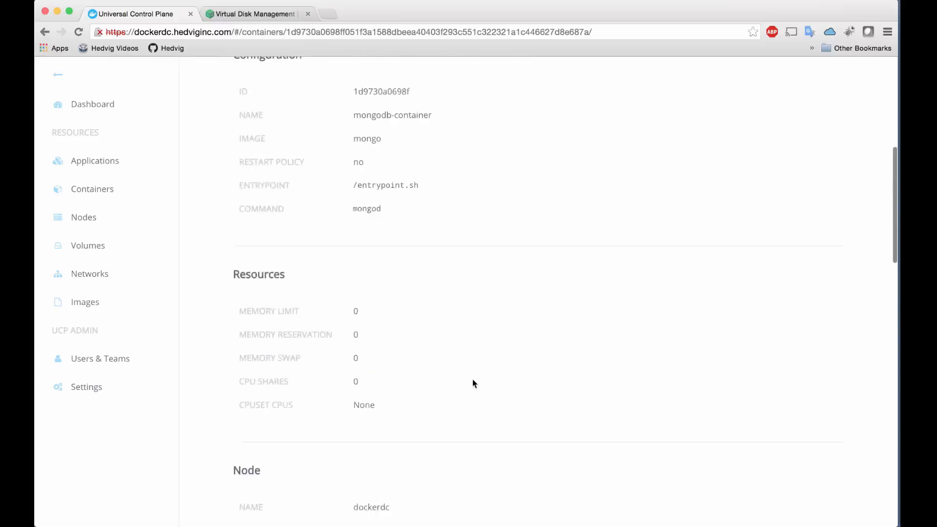
# In the container's bash console, check the /data/db and /data/configdb mounts with df -h and ls
pyautogui.click(492, 108)
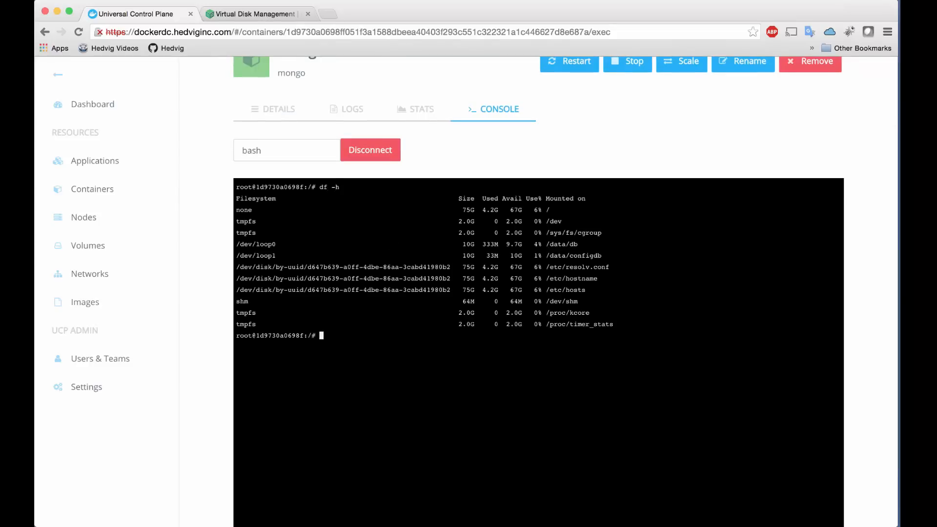
pyautogui.moveTo(245, 244); pyautogui.dragTo(484, 255)
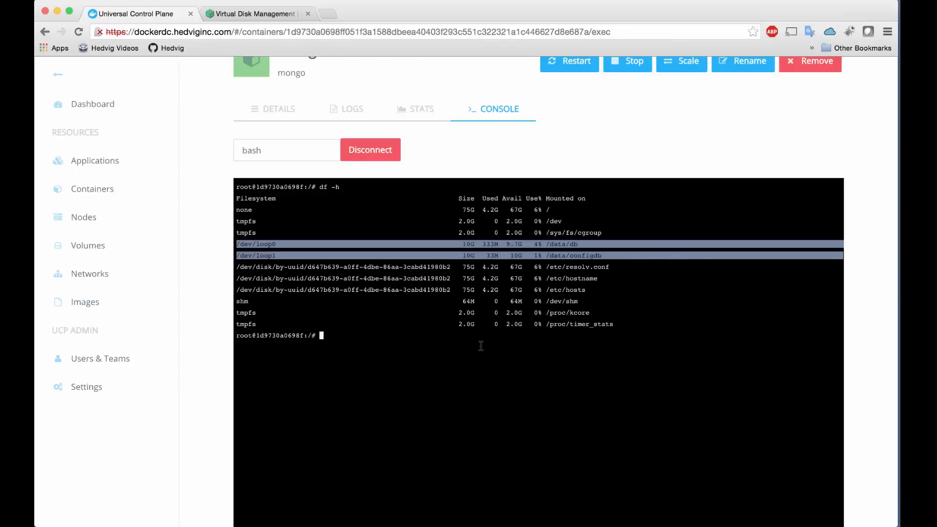
pyautogui.write('ls')
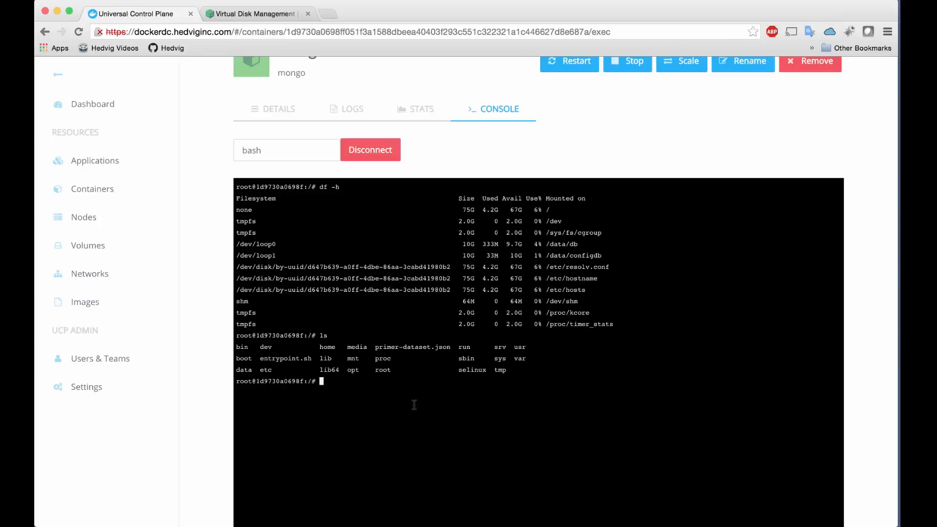
# Run mongoimport --db test --collection restaurants --drop --file primer-dataset.json, loading 25359 documents
pyautogui.write('mongo')
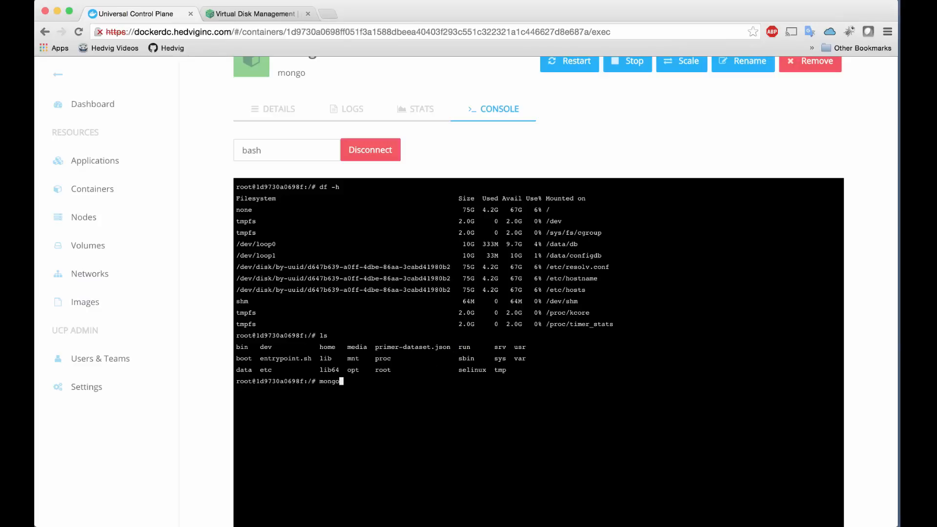
pyautogui.write('import')
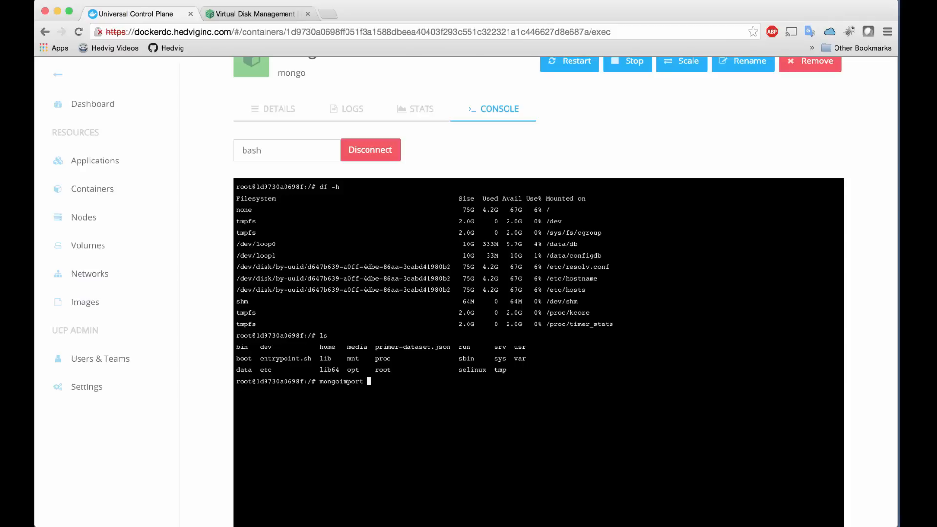
pyautogui.write('--db test')
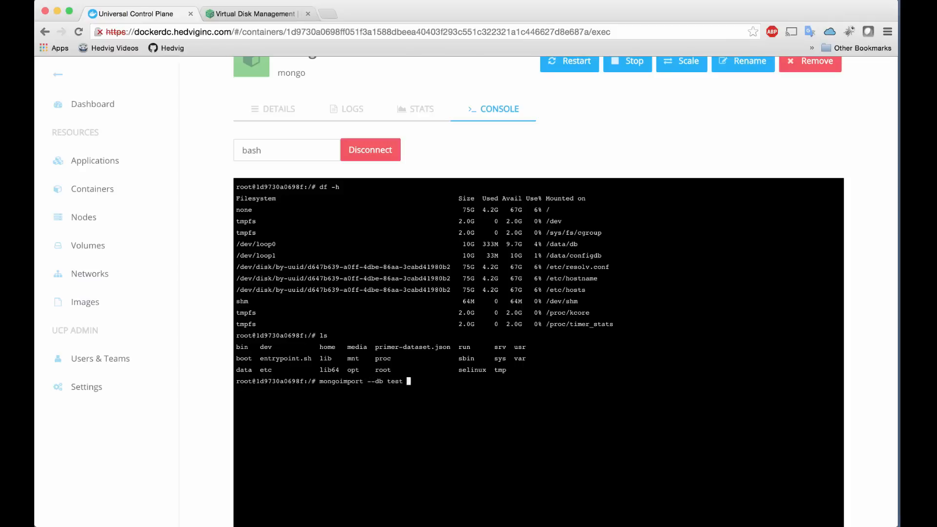
pyautogui.write('--collection res')
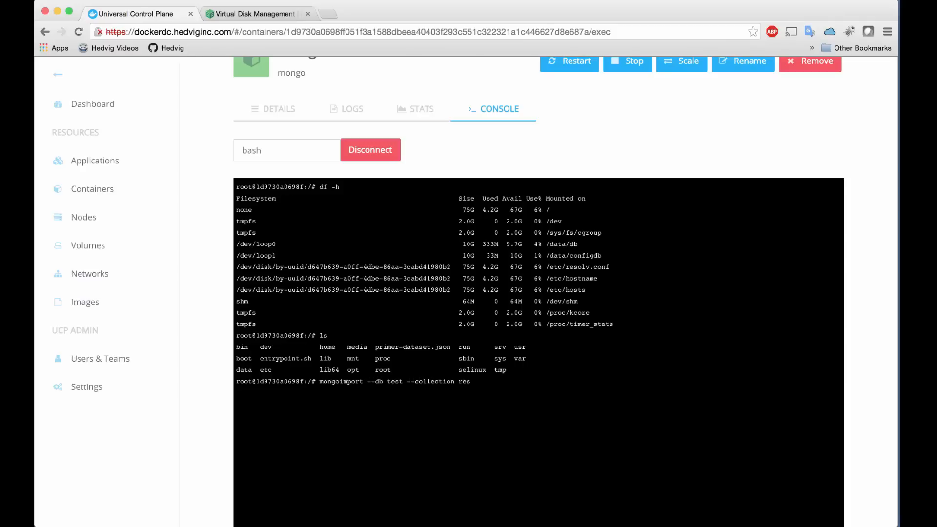
pyautogui.write('taurants --drop')
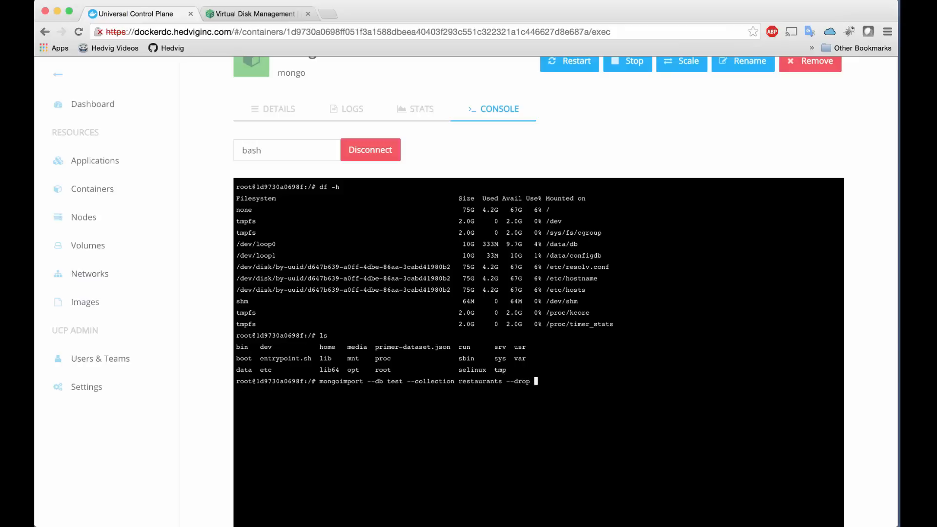
pyautogui.write('--fil')
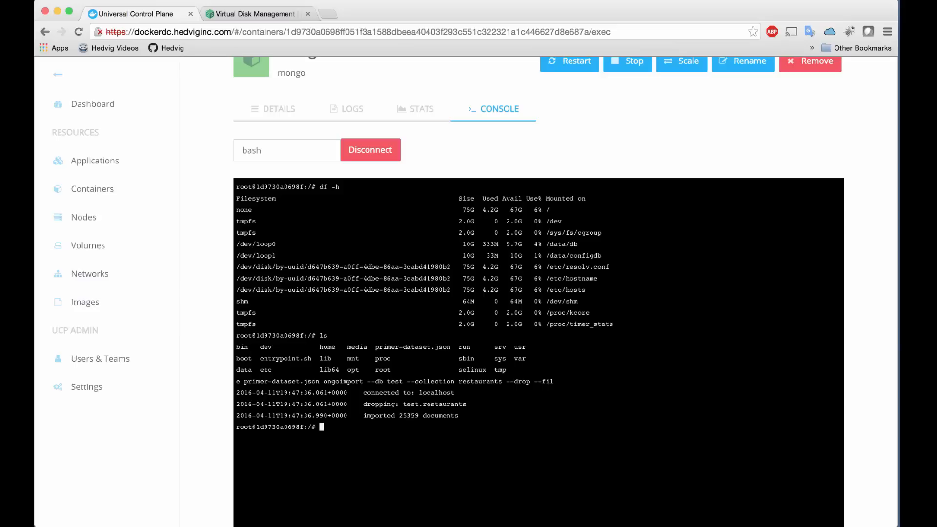
# In the mongo shell, use test and run db.restaurants.find() to list the imported restaurants
pyautogui.write('mongo')
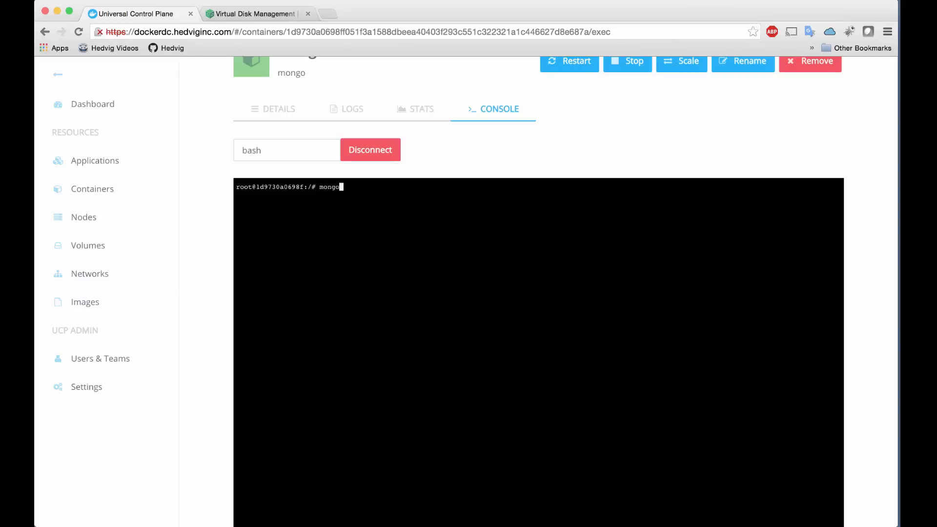
pyautogui.press('enter')
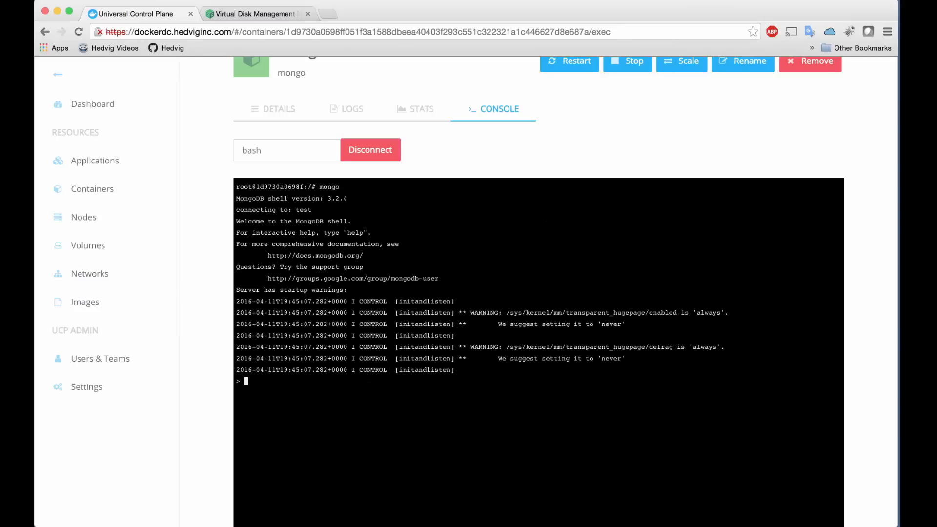
pyautogui.write('use test')
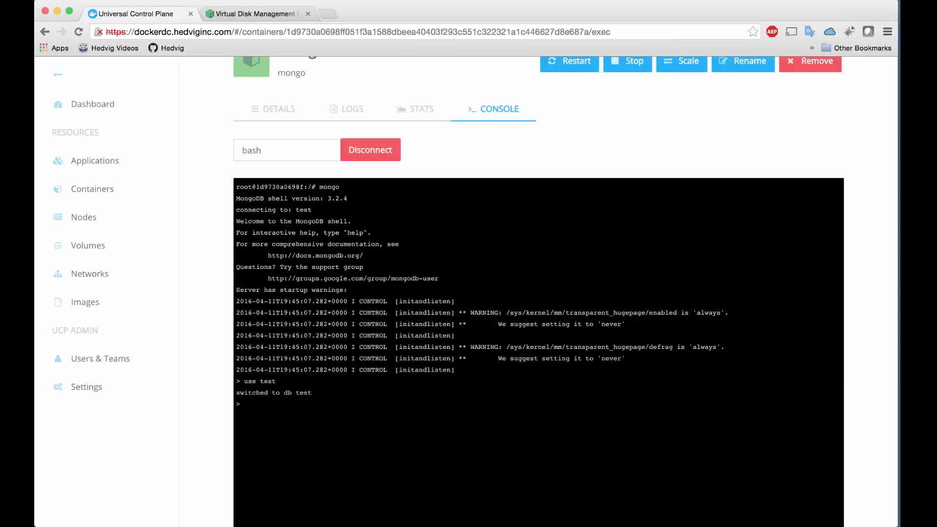
pyautogui.write('db')
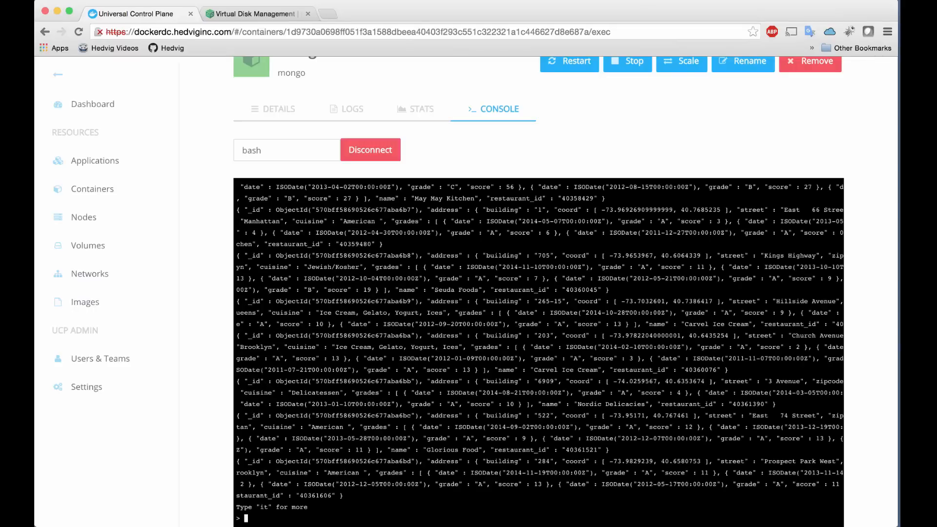
pyautogui.write('db.restaurants.find()')
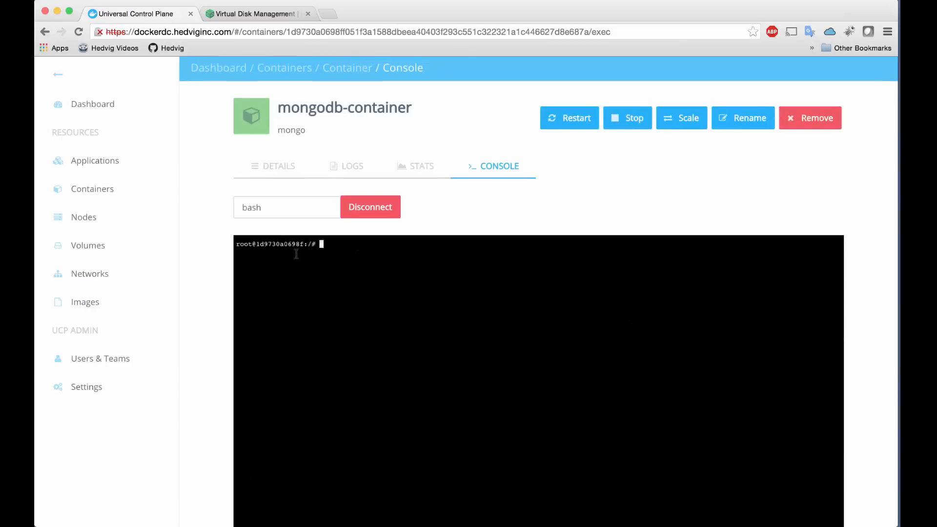
# Remove mongodb-container and confirm, leaving no running containers
pyautogui.click(809, 118)
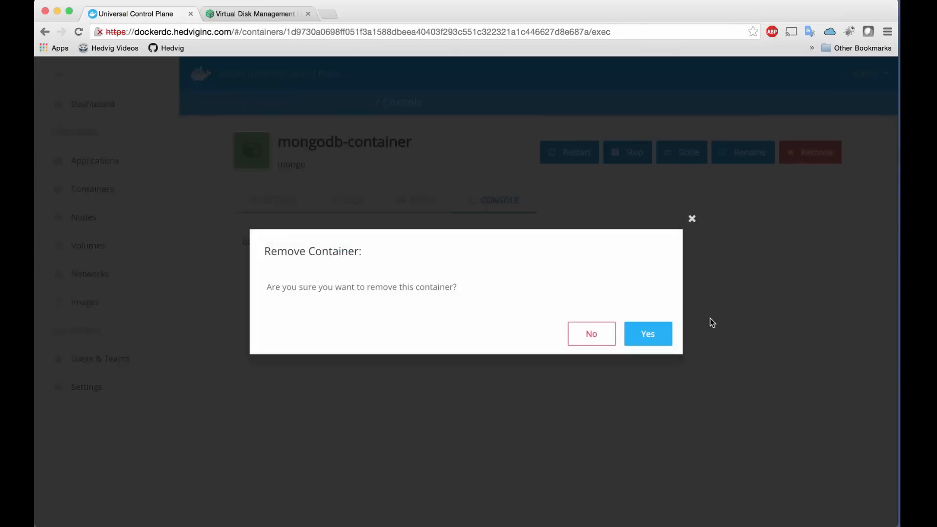
pyautogui.click(647, 334)
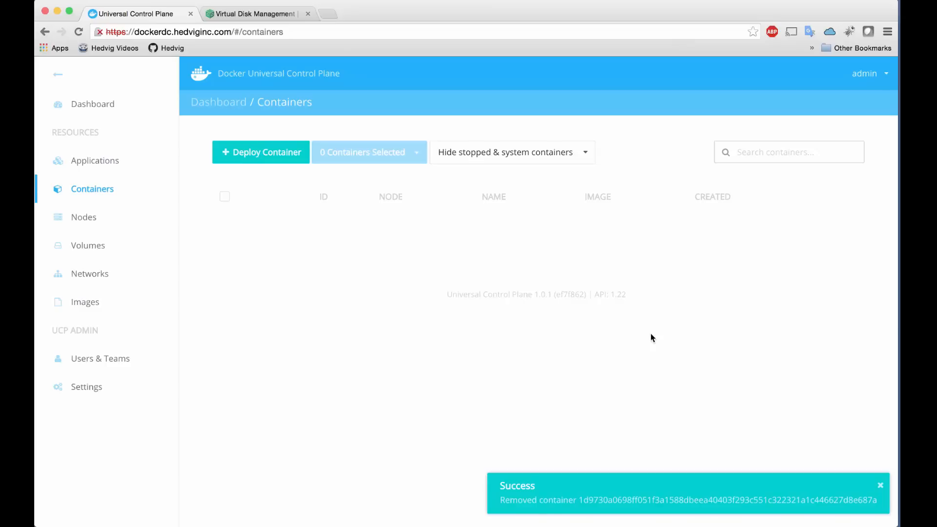
pyautogui.moveTo(398, 415)
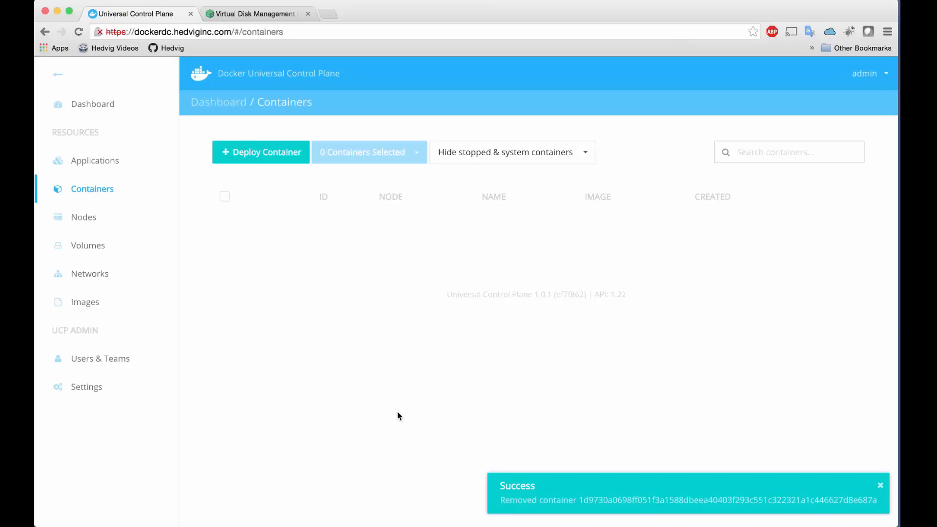
pyautogui.moveTo(263, 157)
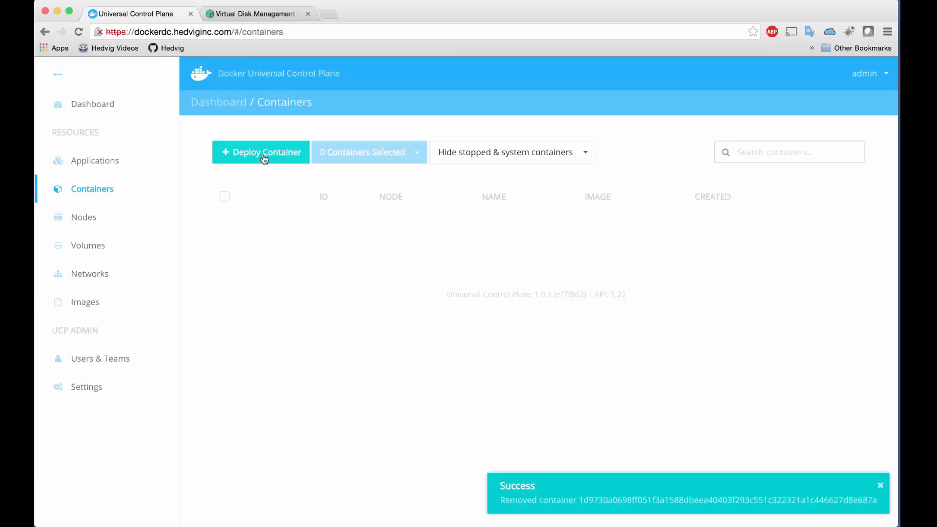
# Run mongodb-container-existing-volumes from image mongo reusing mongo-db-vol-1 and mongo-db-vol-2 at the same mounts
pyautogui.click(262, 153)
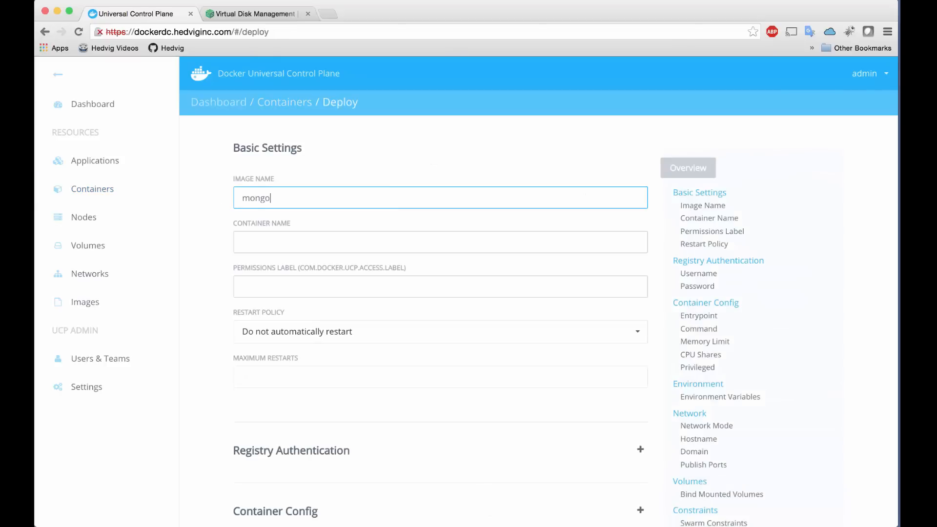
pyautogui.write('mongodb-container')
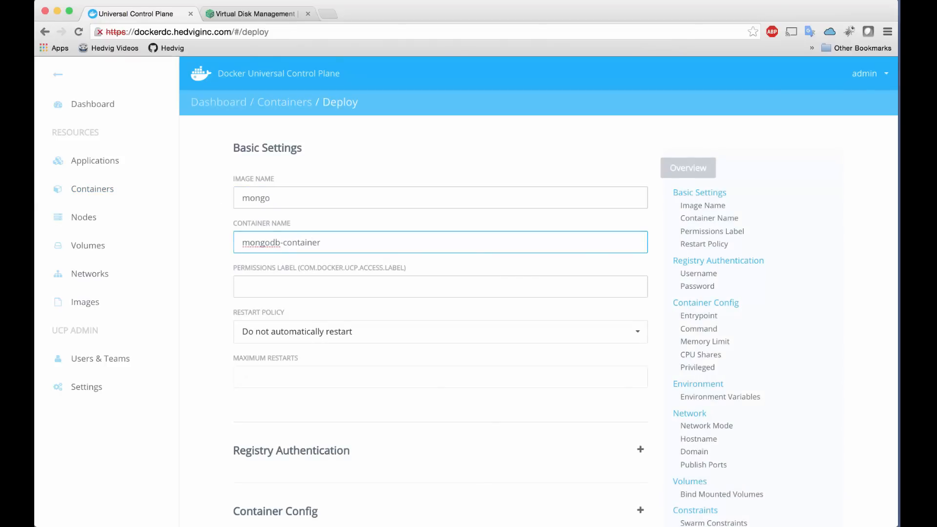
pyautogui.write('-existing-volume')
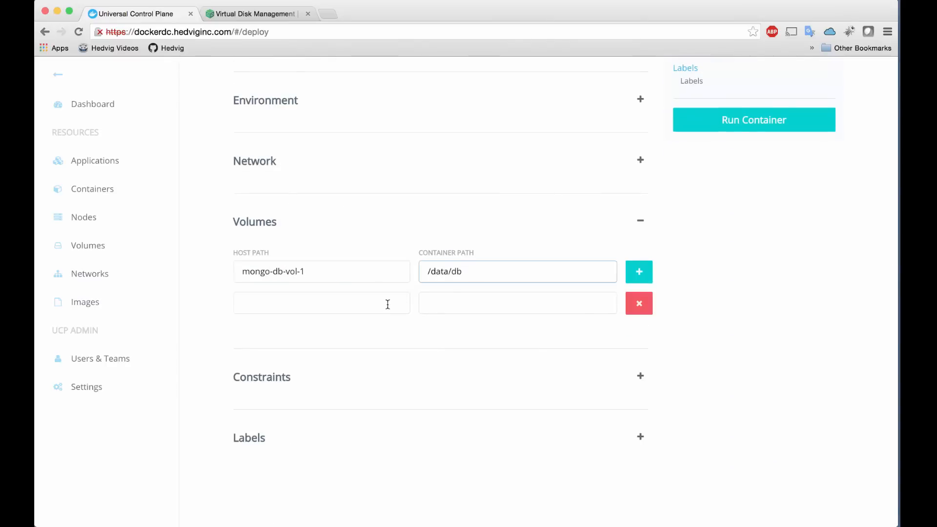
pyautogui.write('/d')
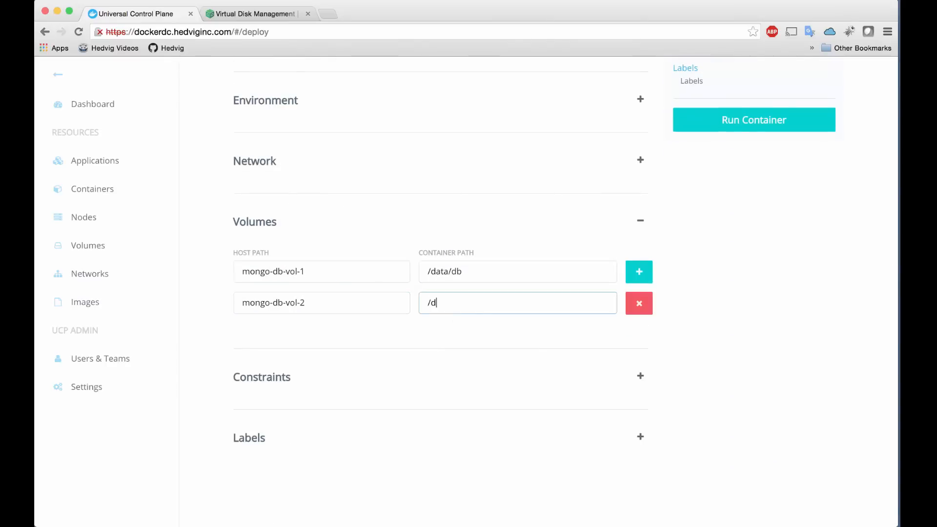
pyautogui.click(753, 119)
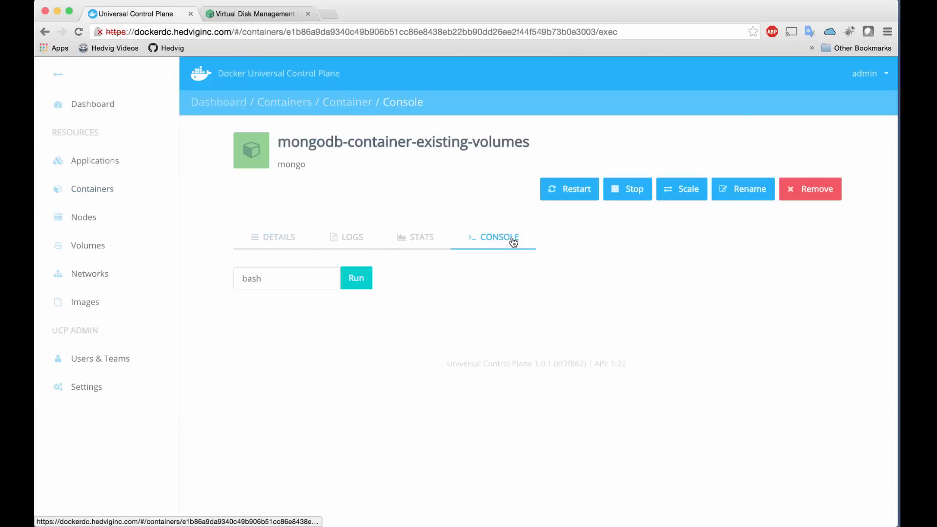
# Query db.restaurants in the new container's mongo shell to confirm the Downtown Deli data survived, then disconnect
pyautogui.click(355, 277)
pyautogui.write('db.res')
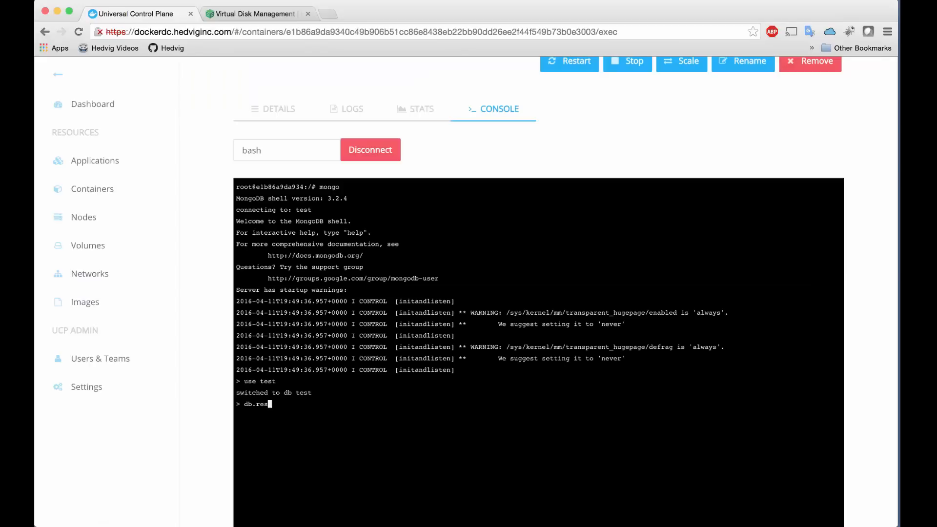
pyautogui.write('taurants.find()')
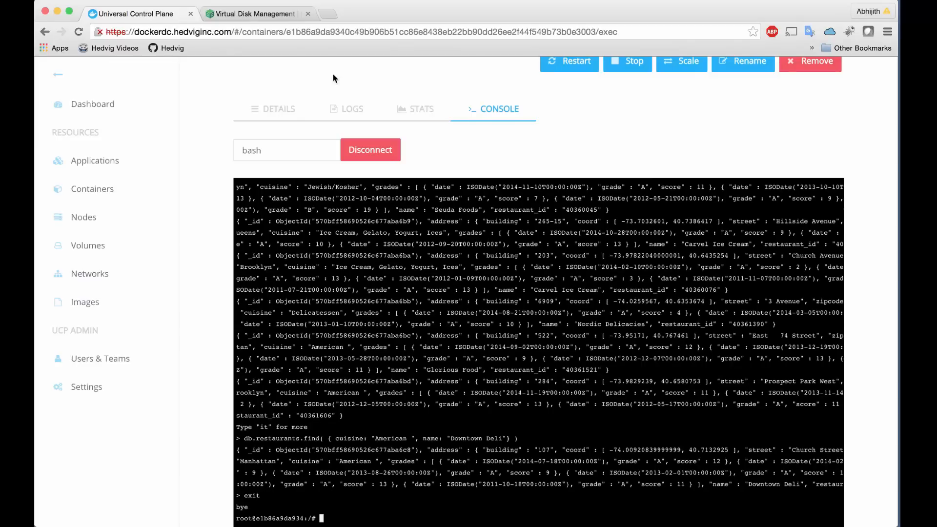
pyautogui.click(369, 149)
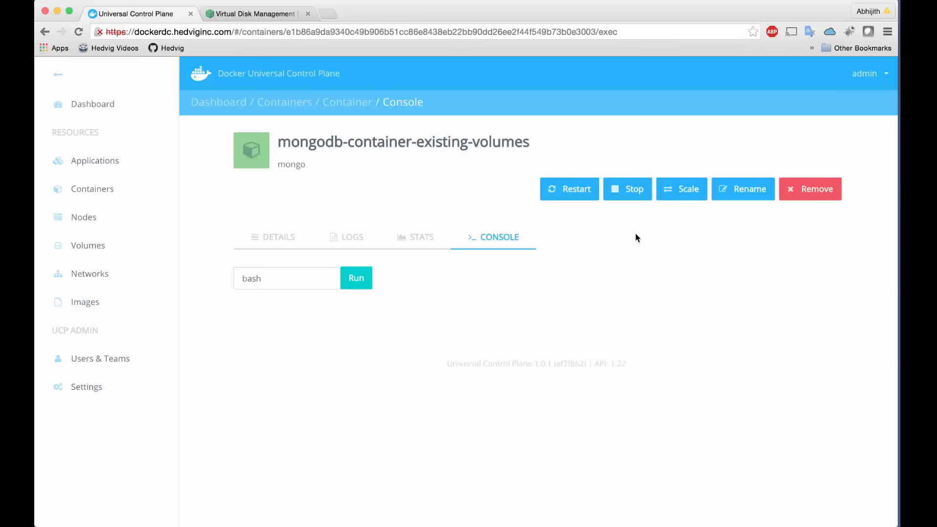
# Remove the mongo-db-vol-1 volume, then browse the hedvigDockerContainer disk to see db-vol-1, db-vol-2 and .Trash
pyautogui.click(810, 188)
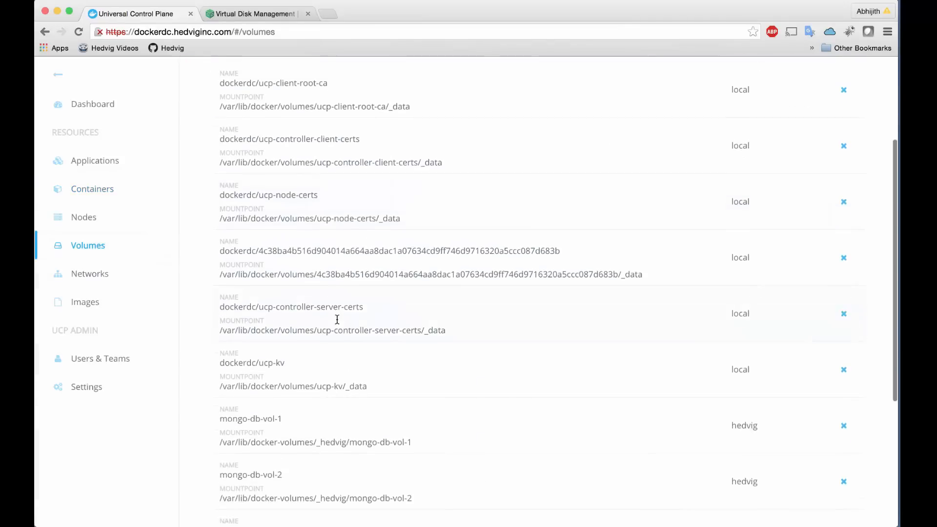
pyautogui.click(843, 425)
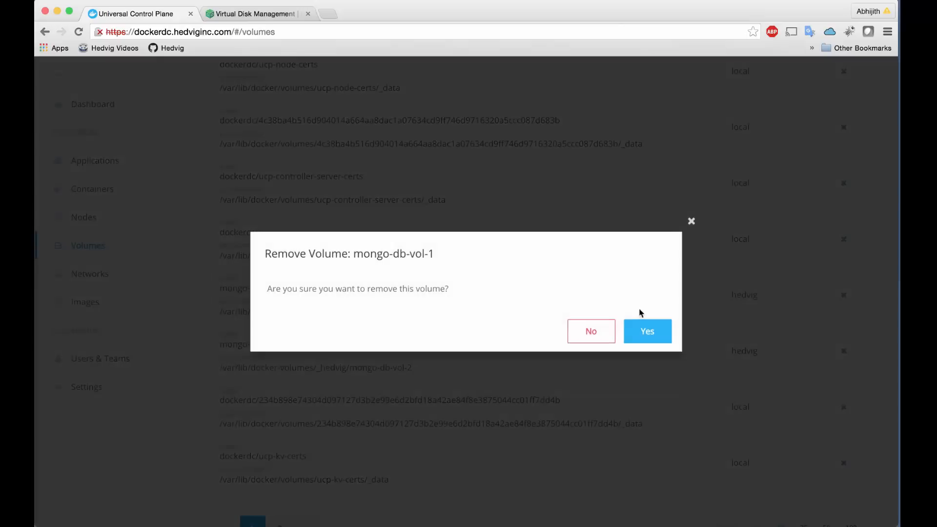
pyautogui.click(646, 331)
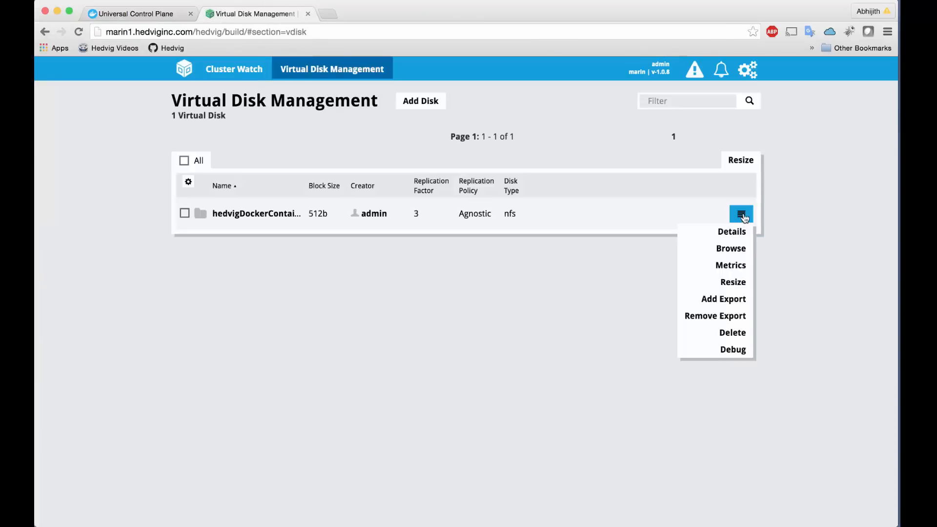
pyautogui.click(730, 248)
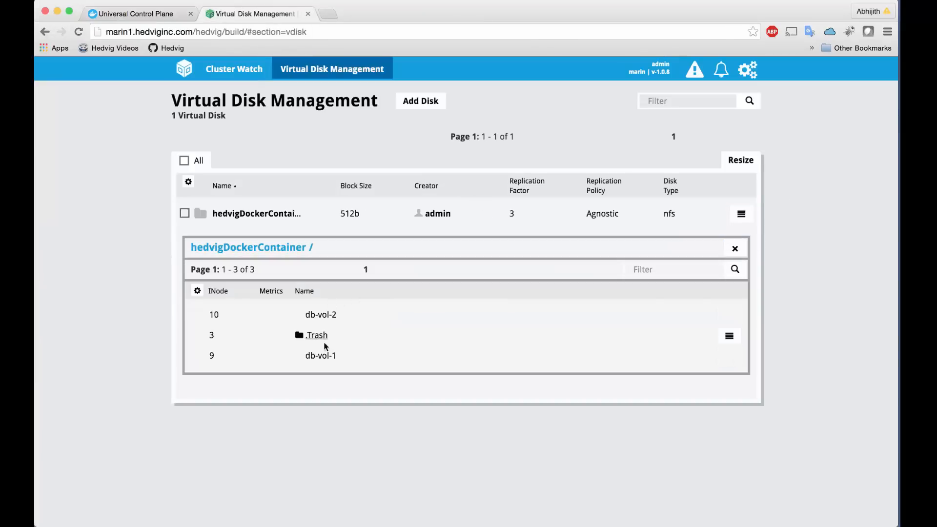